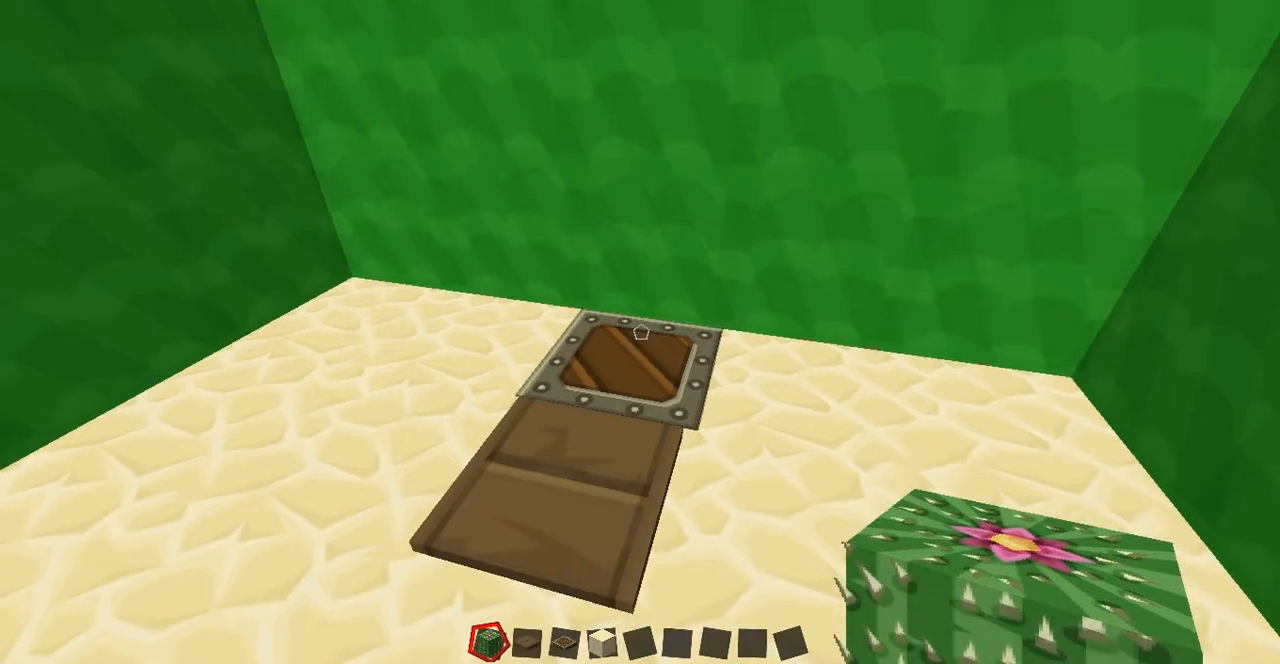
mouse_move(640, 332)
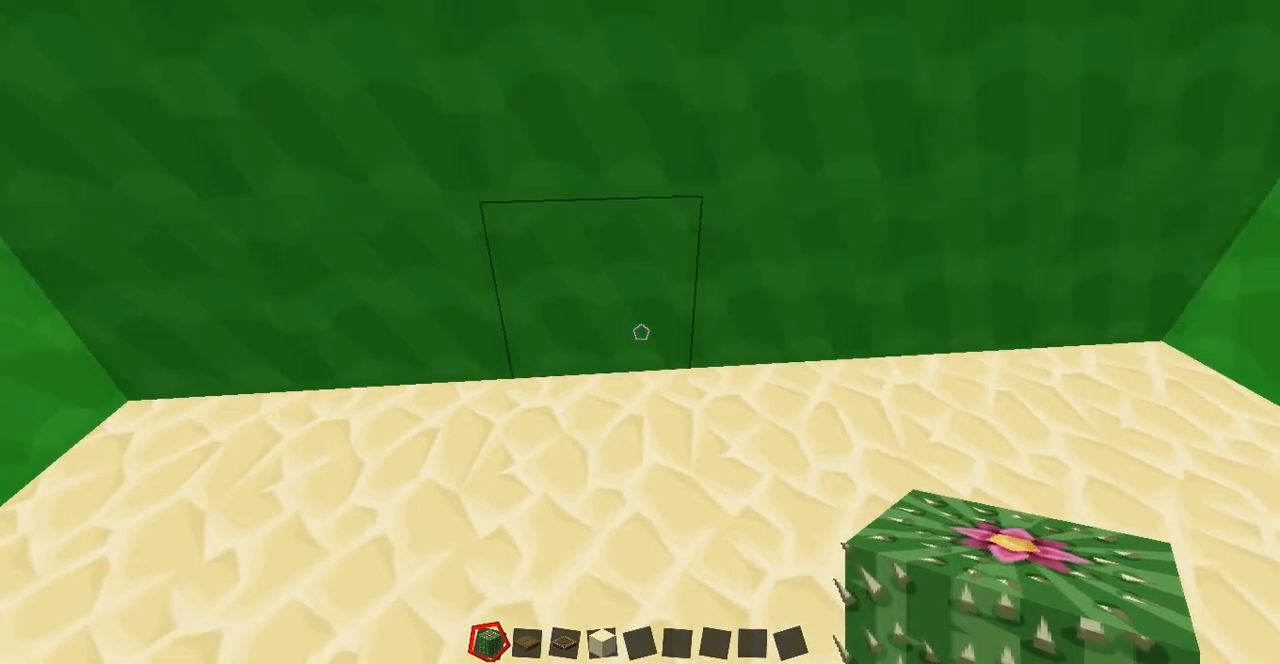
mouse_move(640, 332)
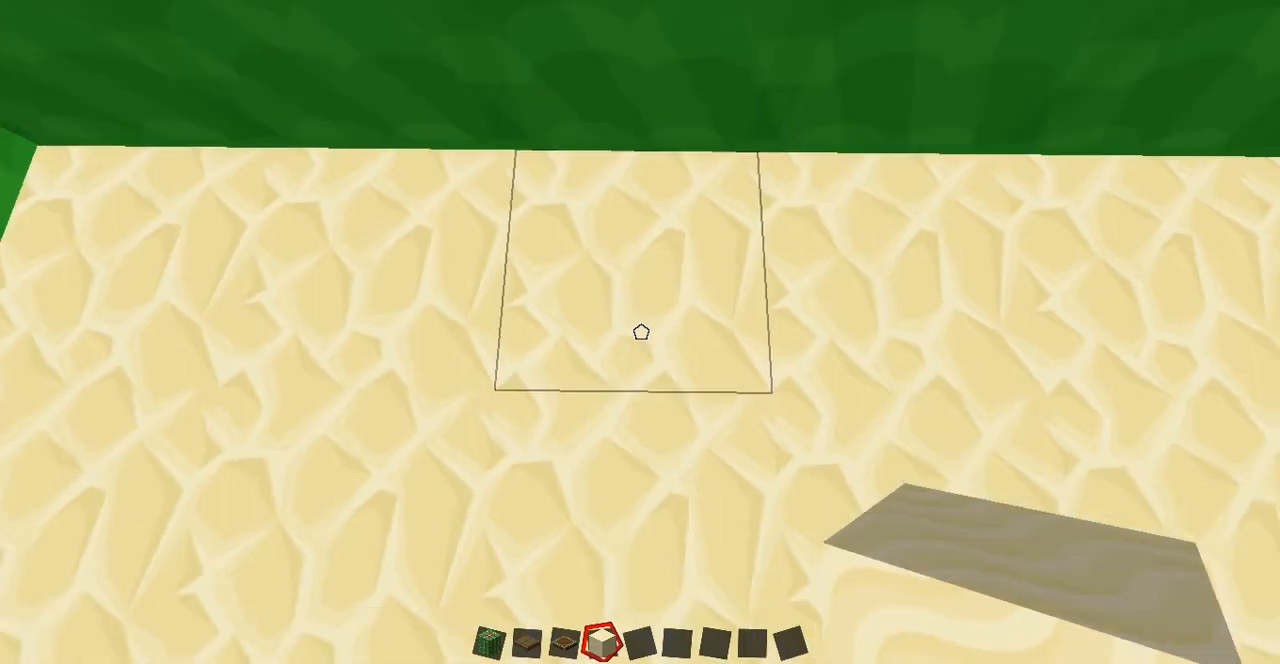
Step: Break the sandstone floor block beside the green wall to start the pit
click(640, 332)
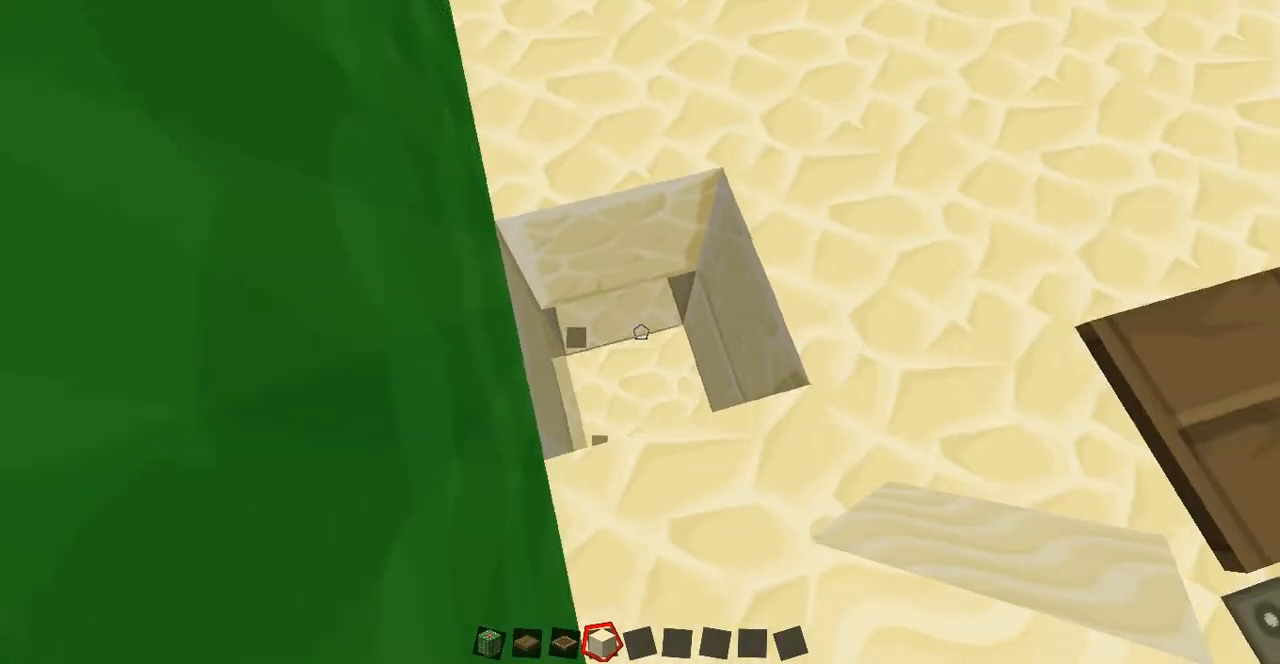
mouse_move(640, 332)
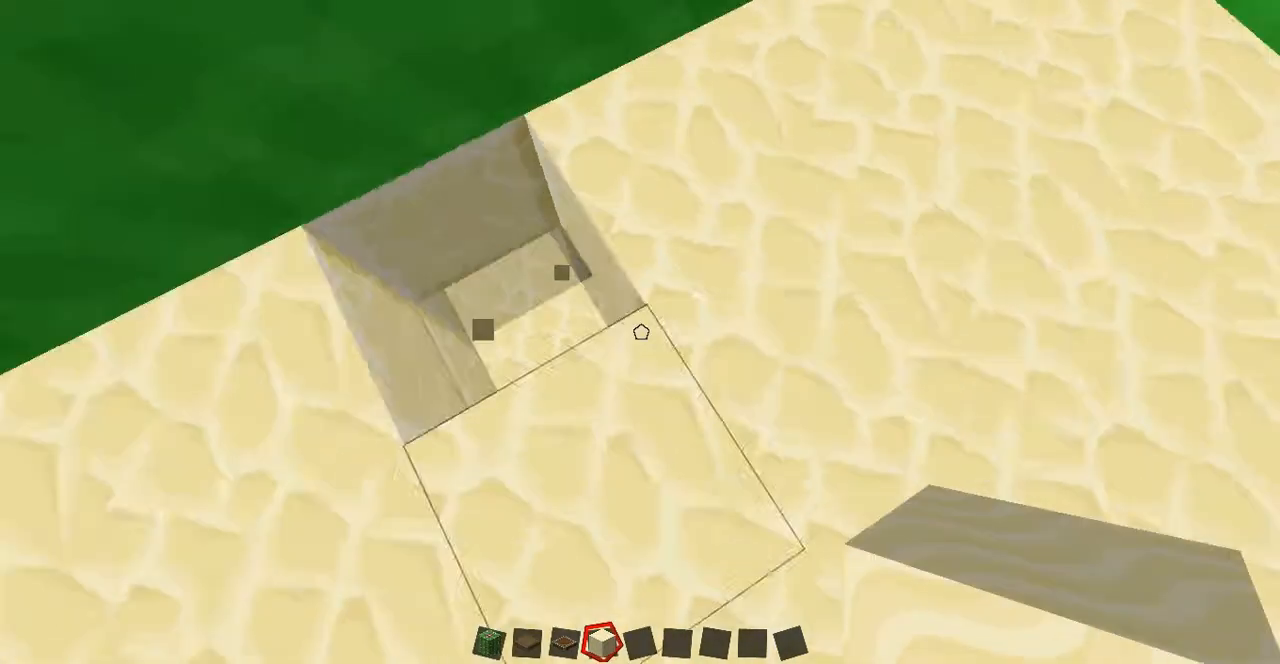